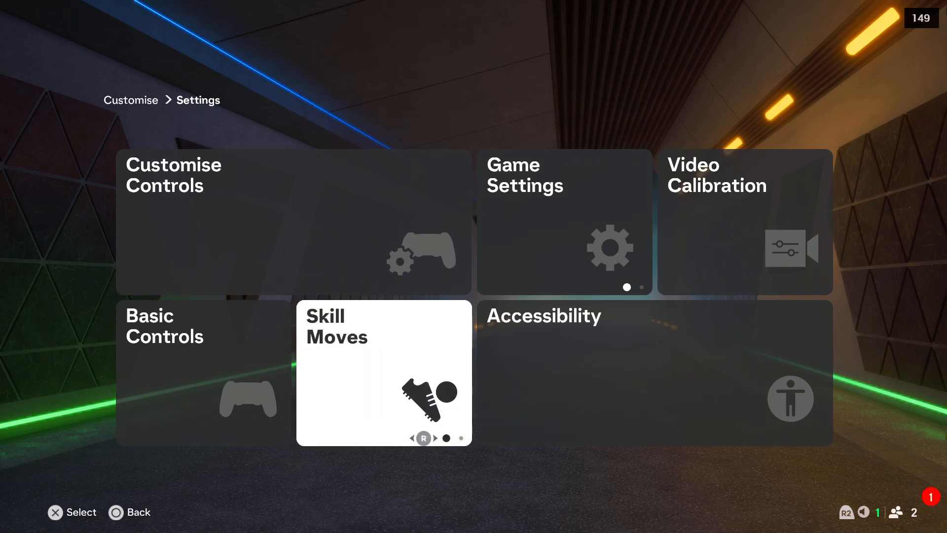
# Back out of Settings to the Customise menu, then exit Customise entirely
pyautogui.click(383, 373)
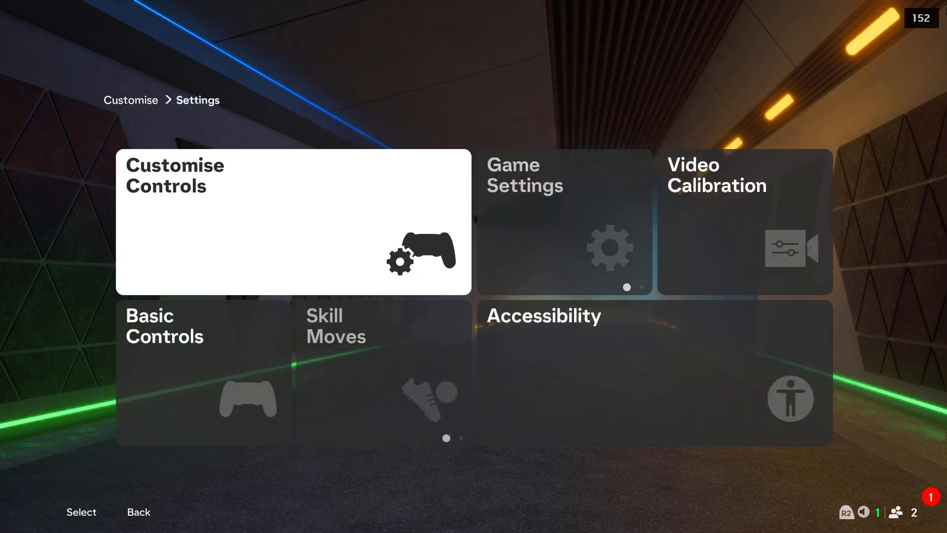
pyautogui.press('Escape')
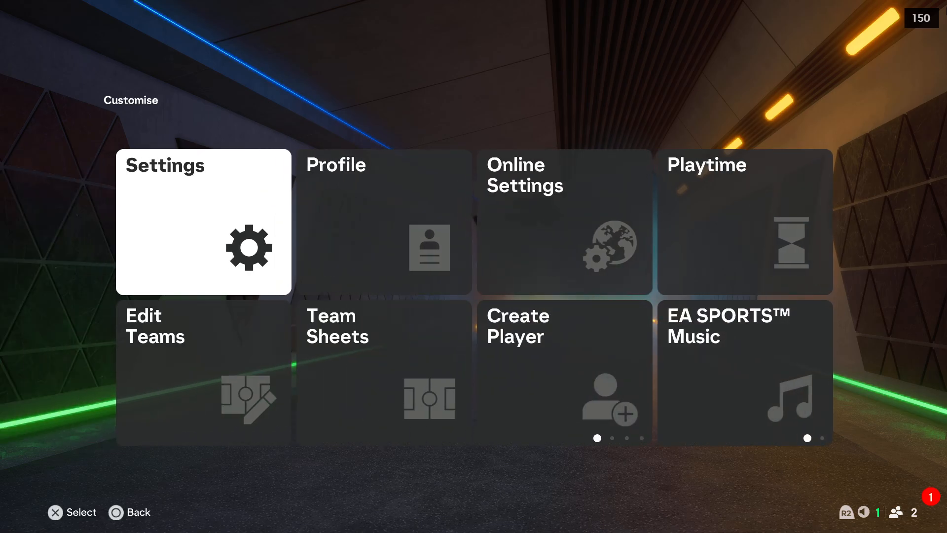
pyautogui.click(203, 222)
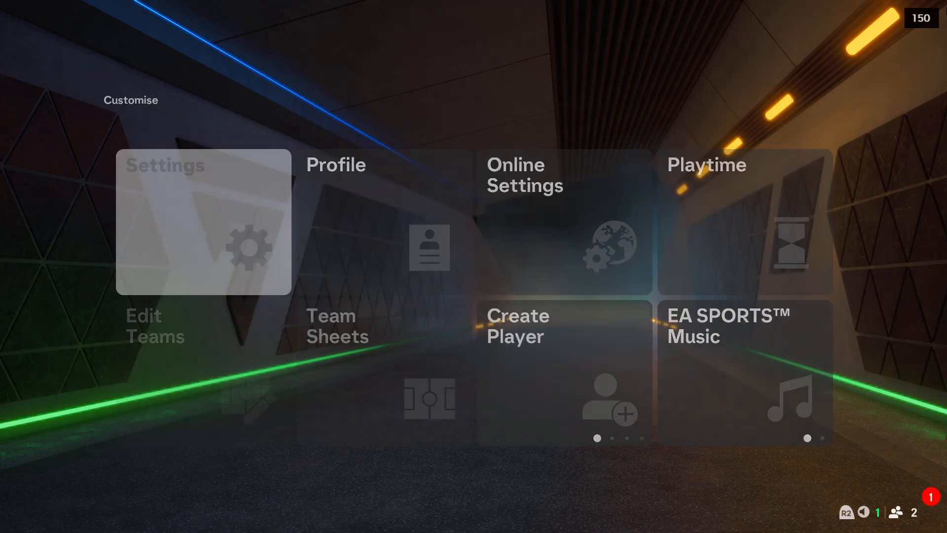